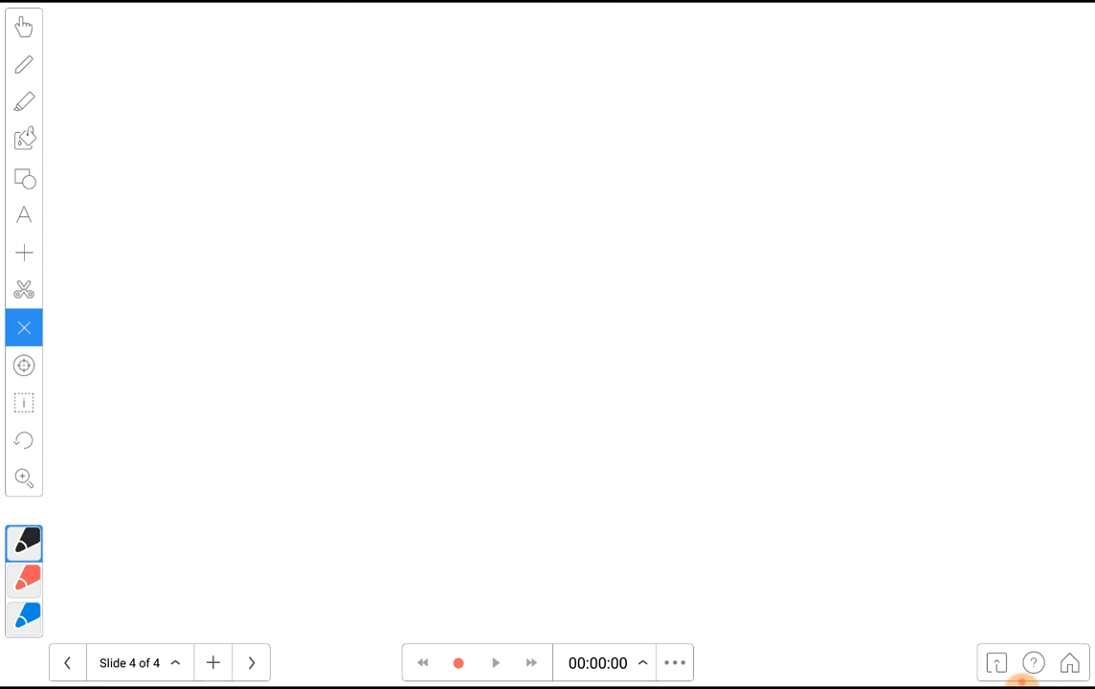
- Handwrite the problem '1/3 of $60' and move it up the slide
left_click(23, 65)
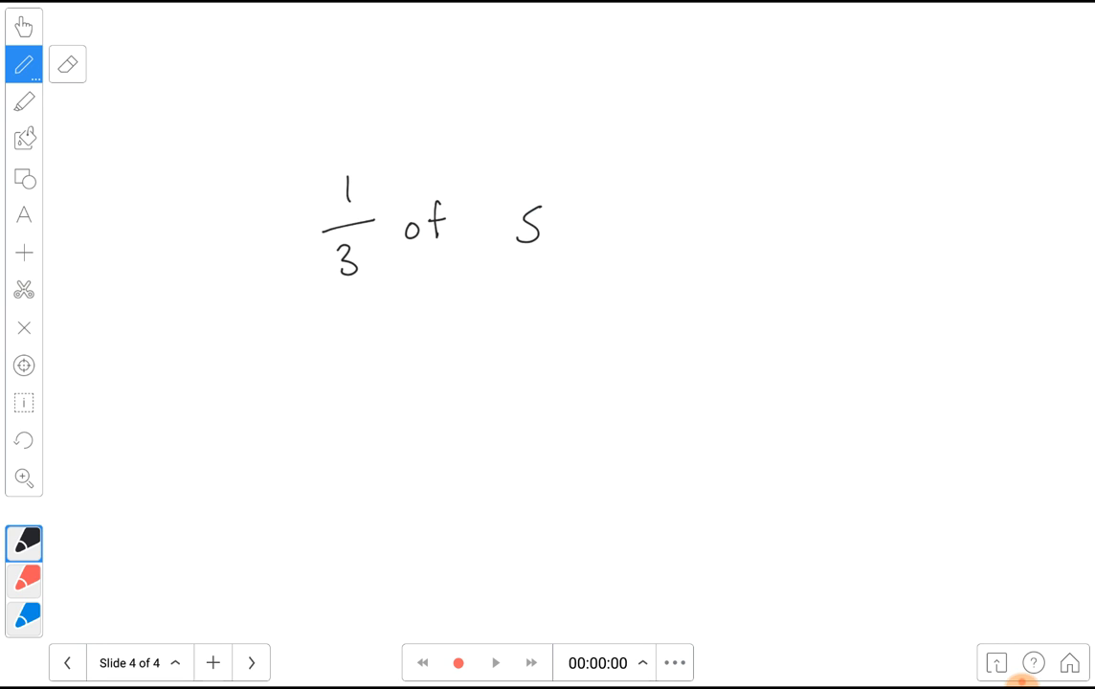
left_click_drag(521, 201, 617, 253)
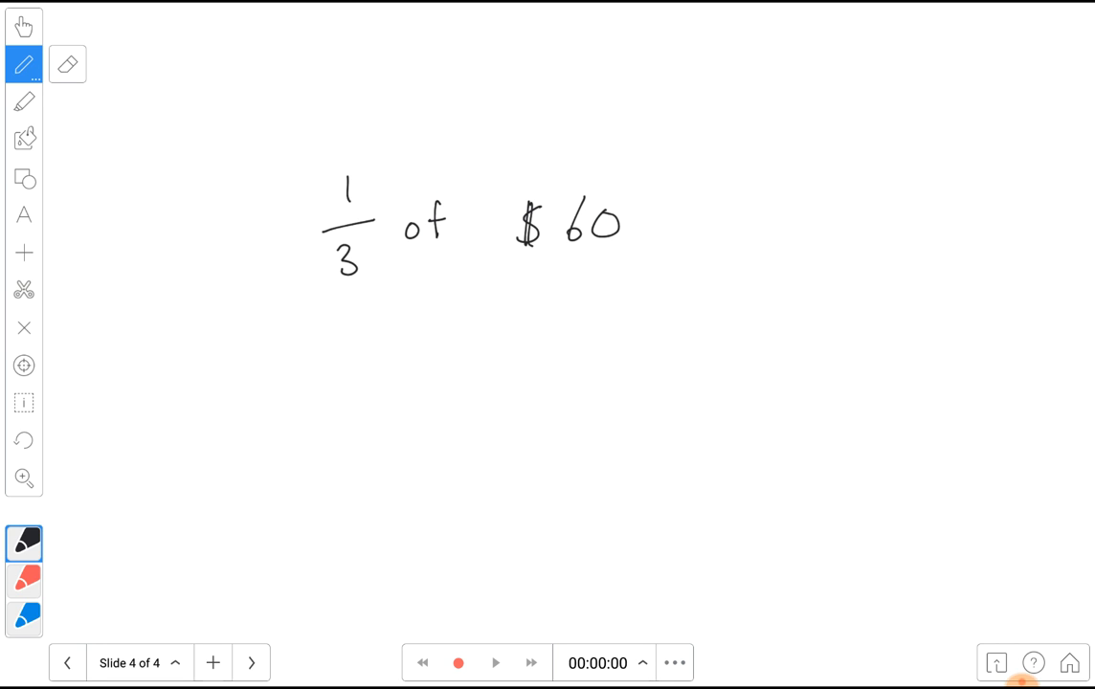
left_click(23, 26)
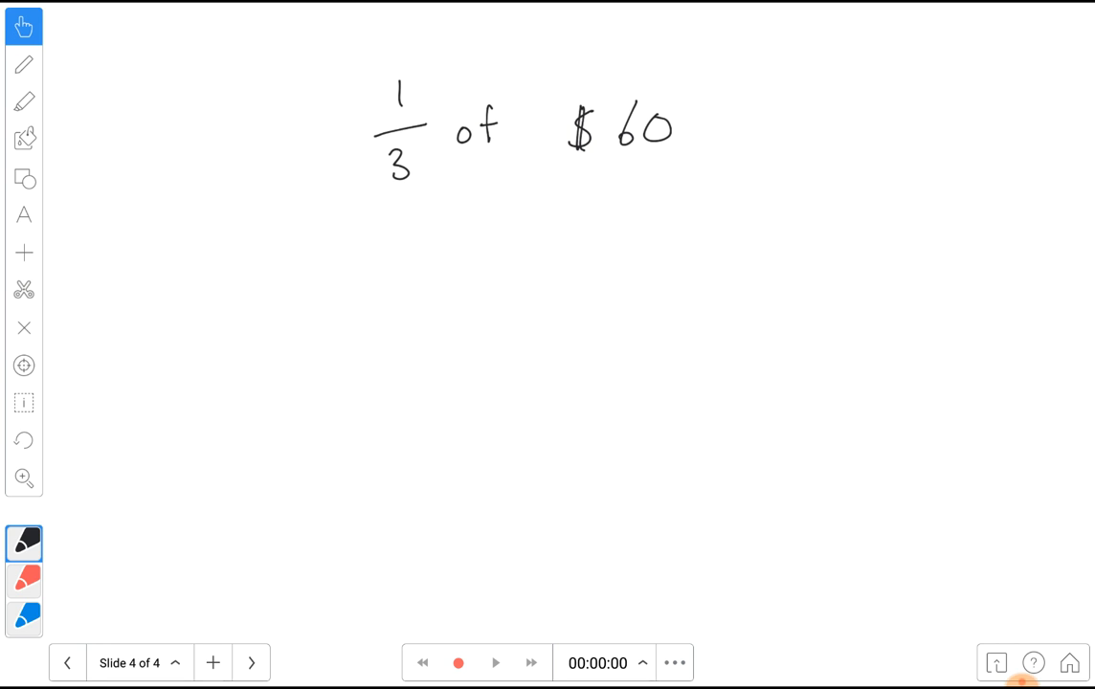
- Write the solution '$60 ÷ 3 = $20' beneath the problem
left_click(23, 64)
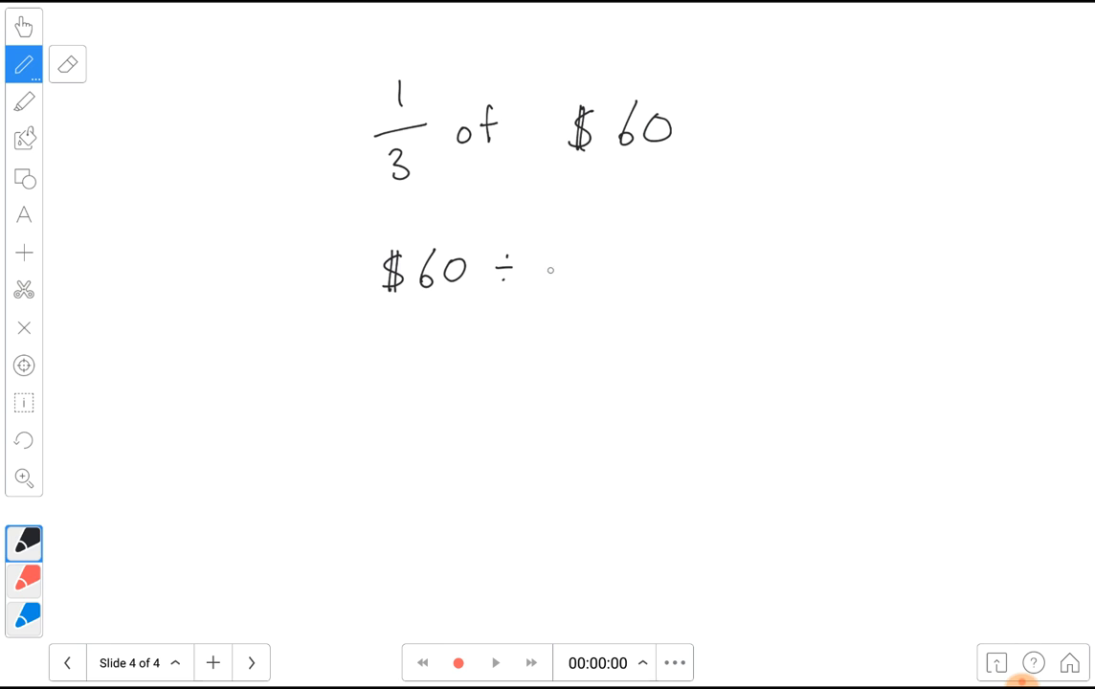
left_click_drag(536, 259, 613, 272)
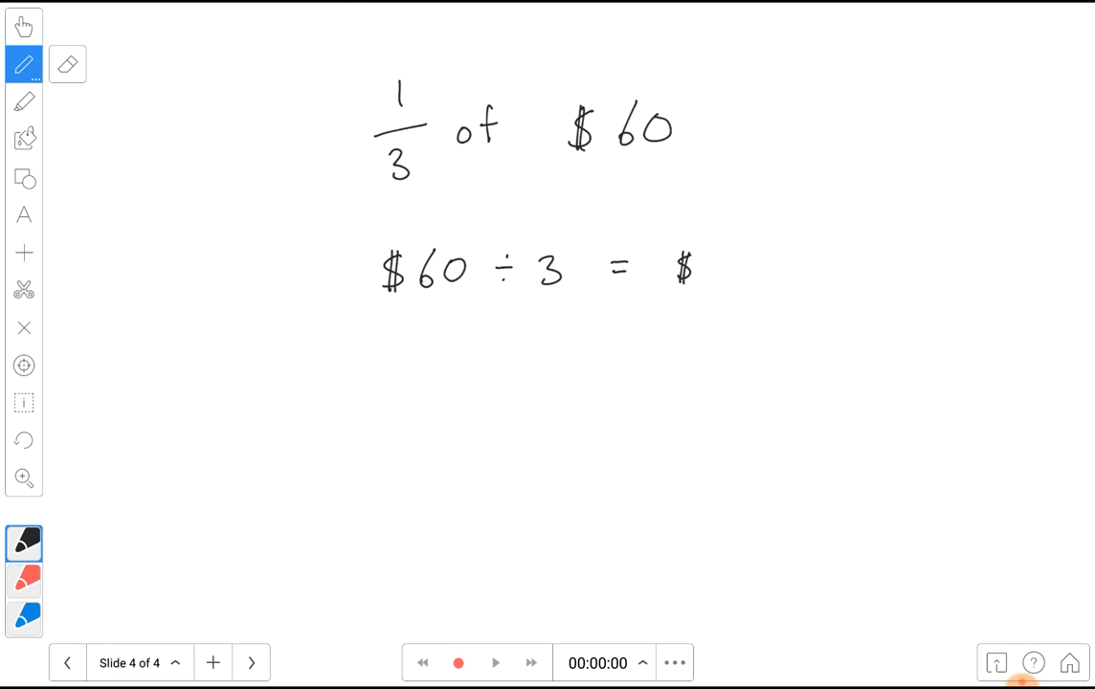
left_click_drag(713, 268, 761, 277)
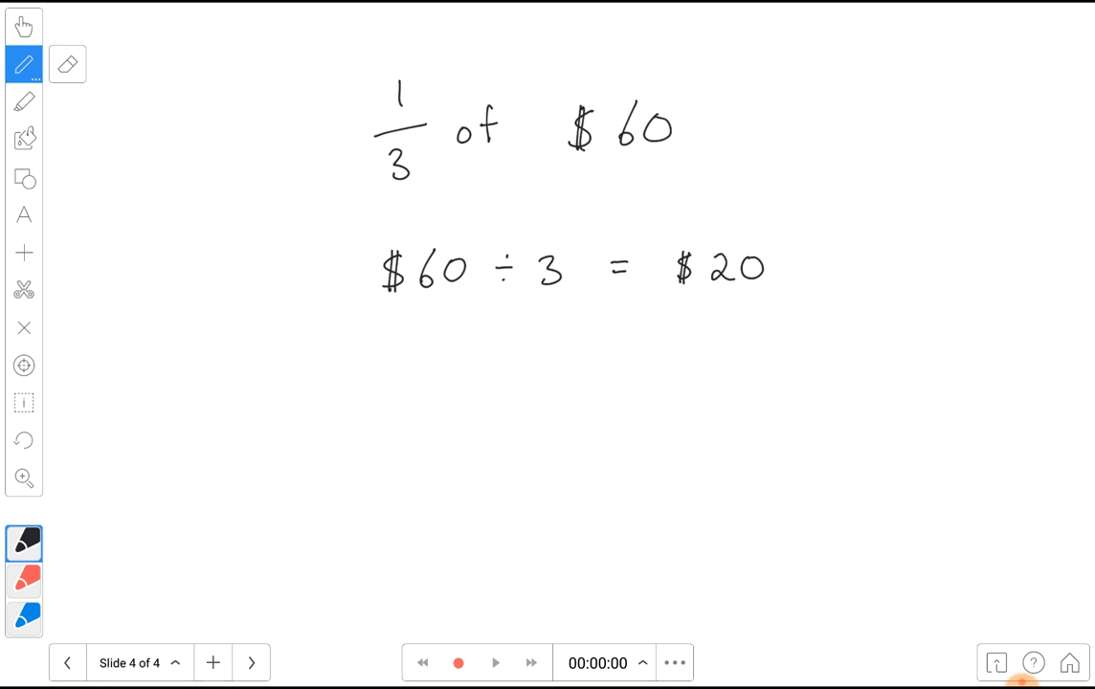
- Handwrite the multiplication working '1/3 × 60/1 = 60/3 = 20' below the division line
left_click_drag(395, 393, 412, 436)
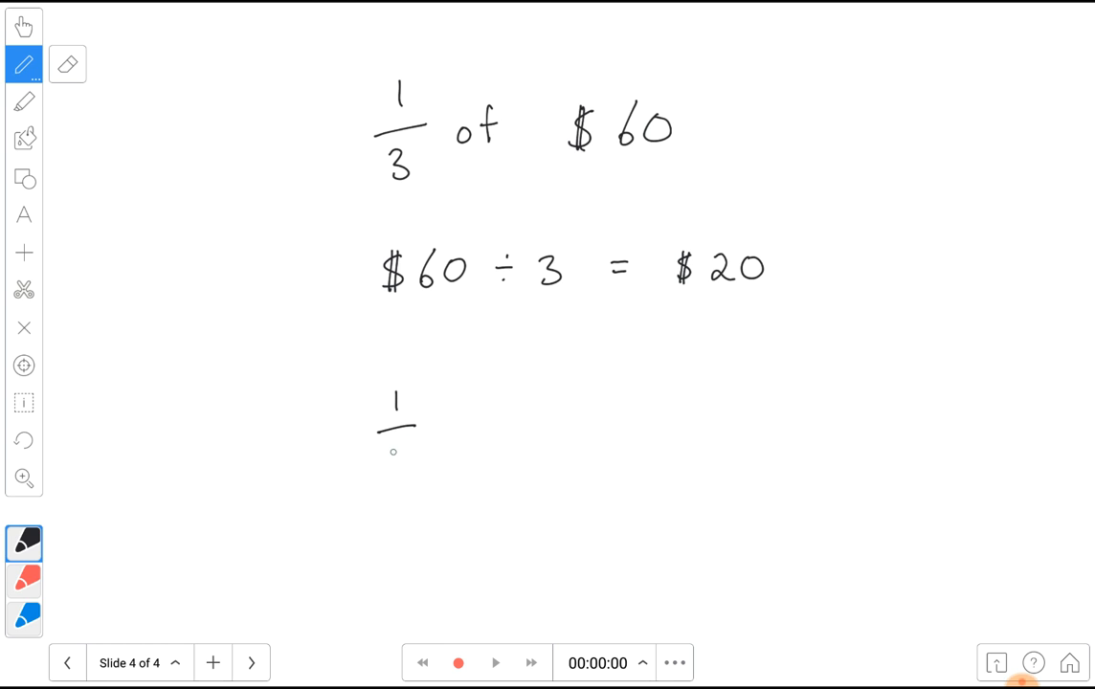
left_click_drag(388, 445, 407, 469)
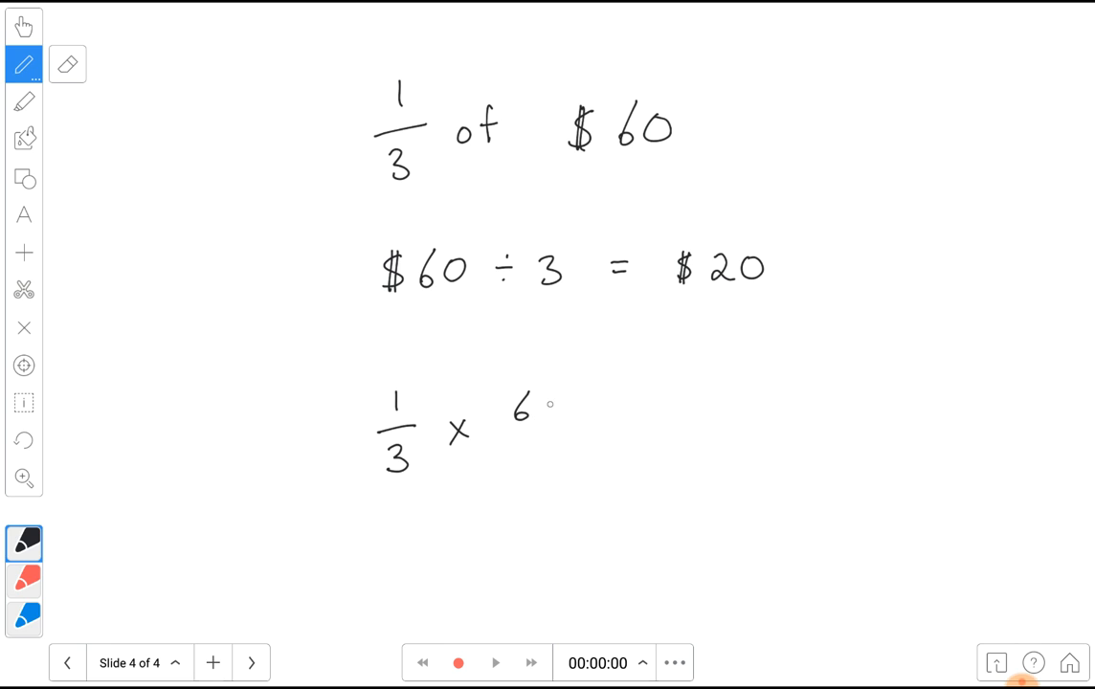
left_click_drag(522, 412, 565, 440)
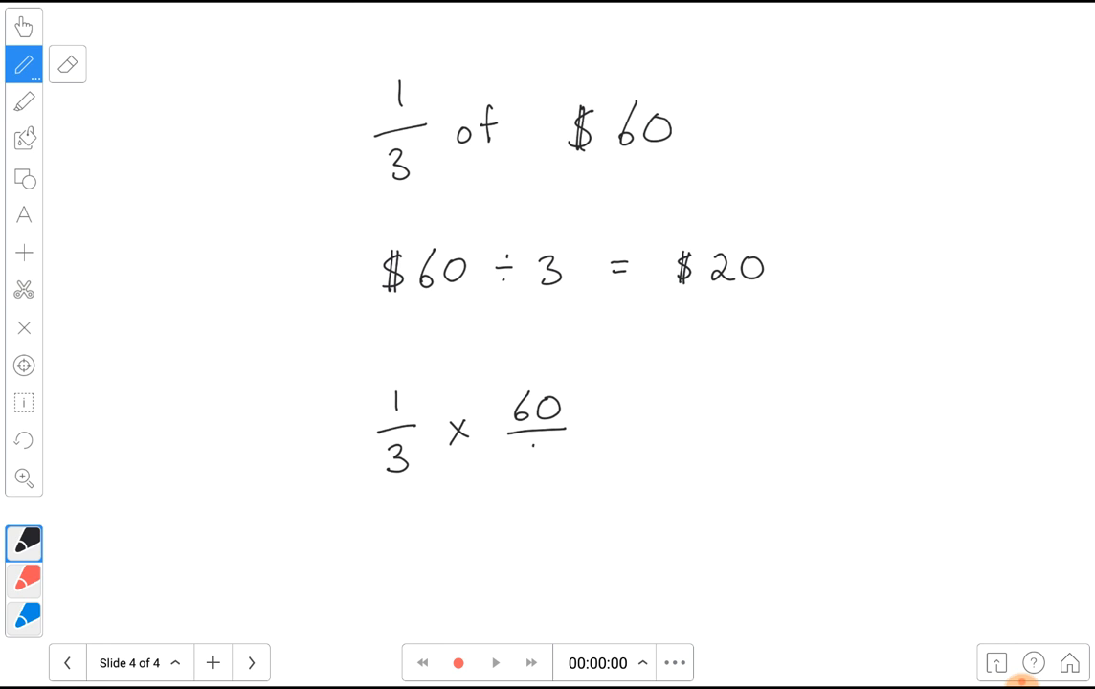
left_click_drag(534, 445, 536, 469)
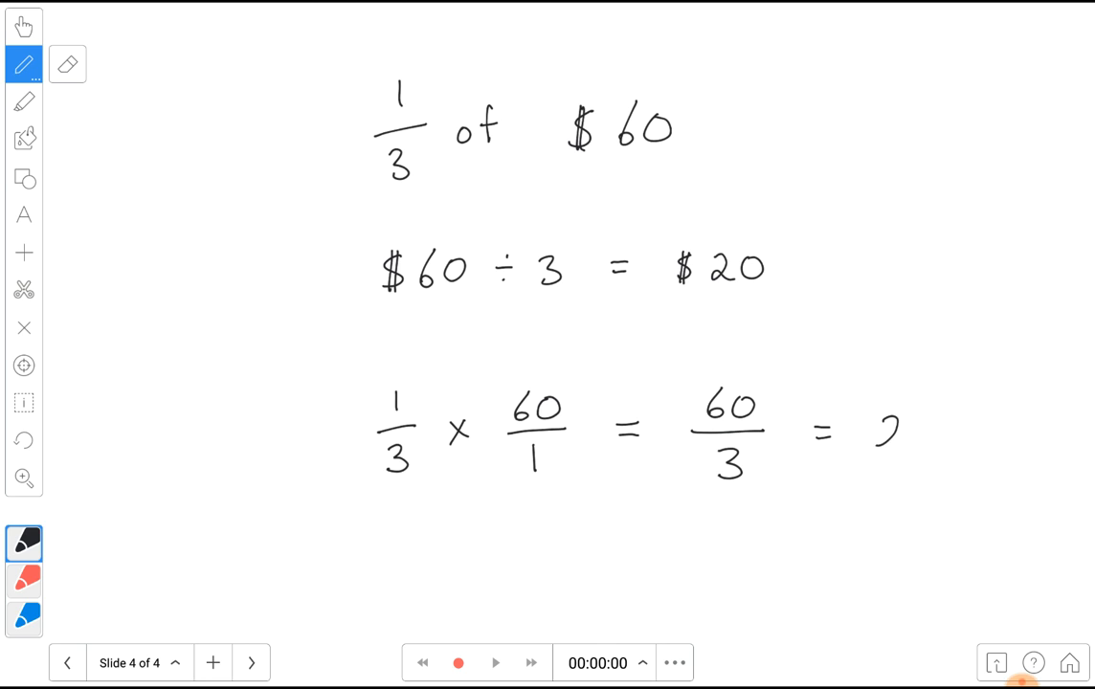
left_click_drag(871, 431, 933, 431)
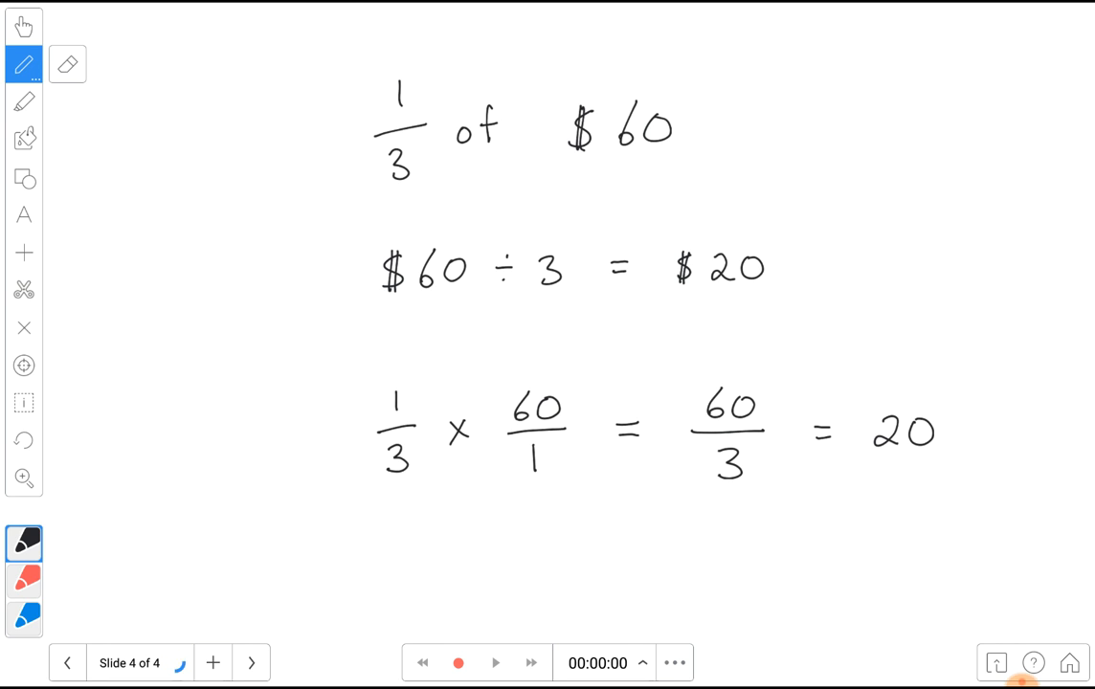
- Add slide 5 and write '1/5 of 40' with '1/5 × 40/1' below
left_click(212, 662)
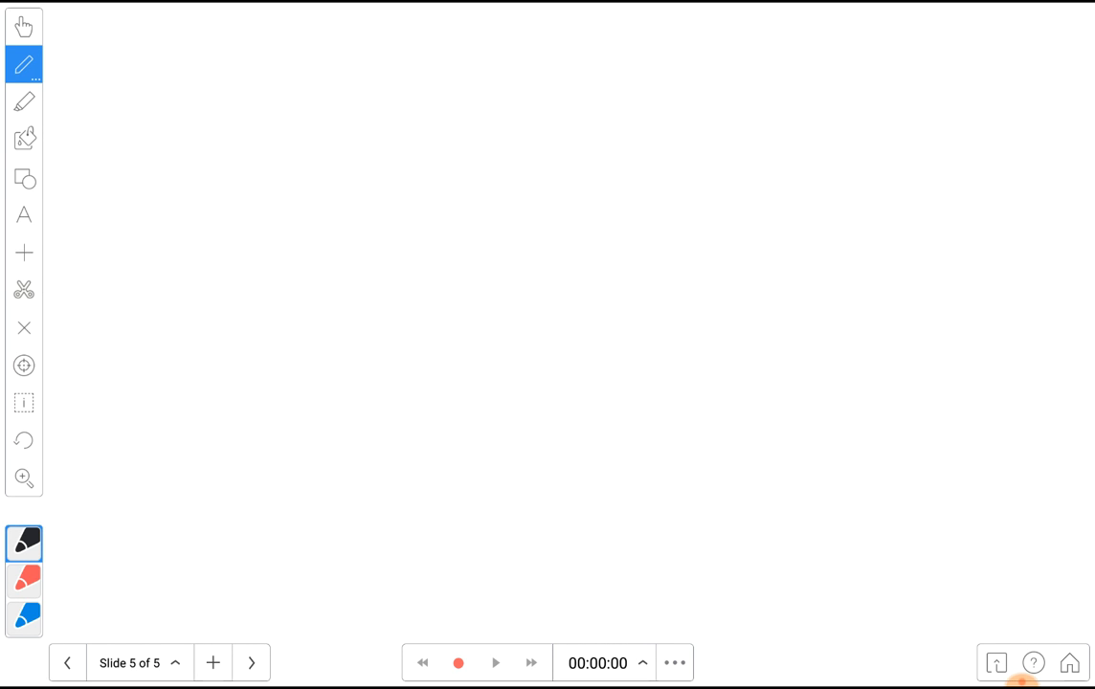
left_click_drag(333, 110, 324, 177)
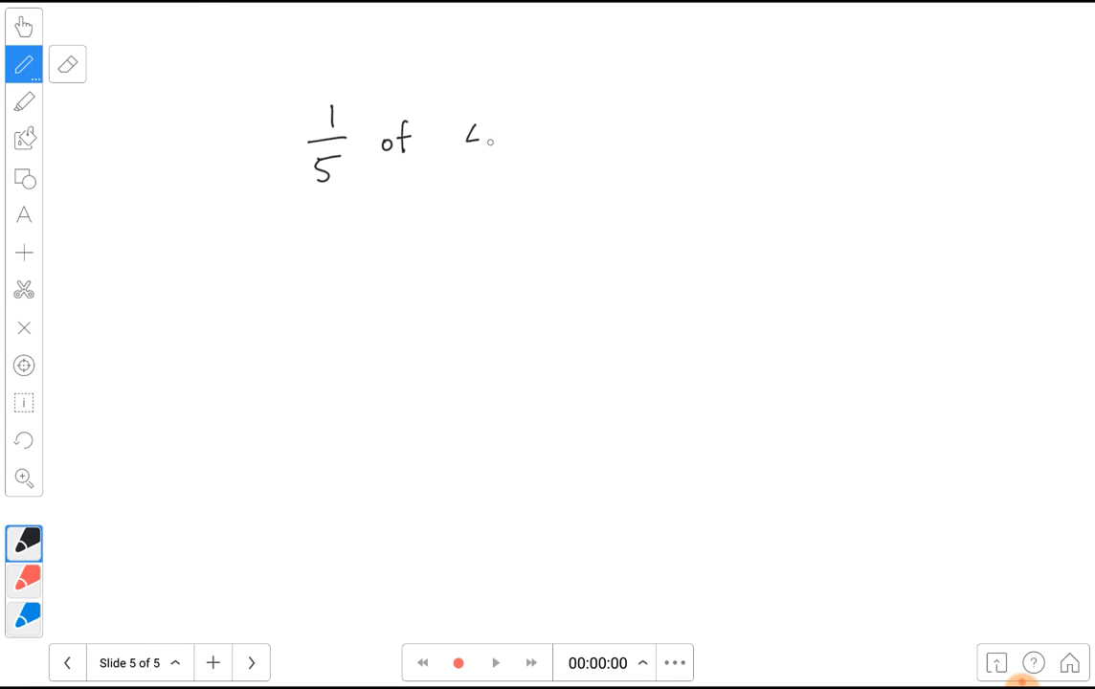
left_click_drag(469, 144, 521, 144)
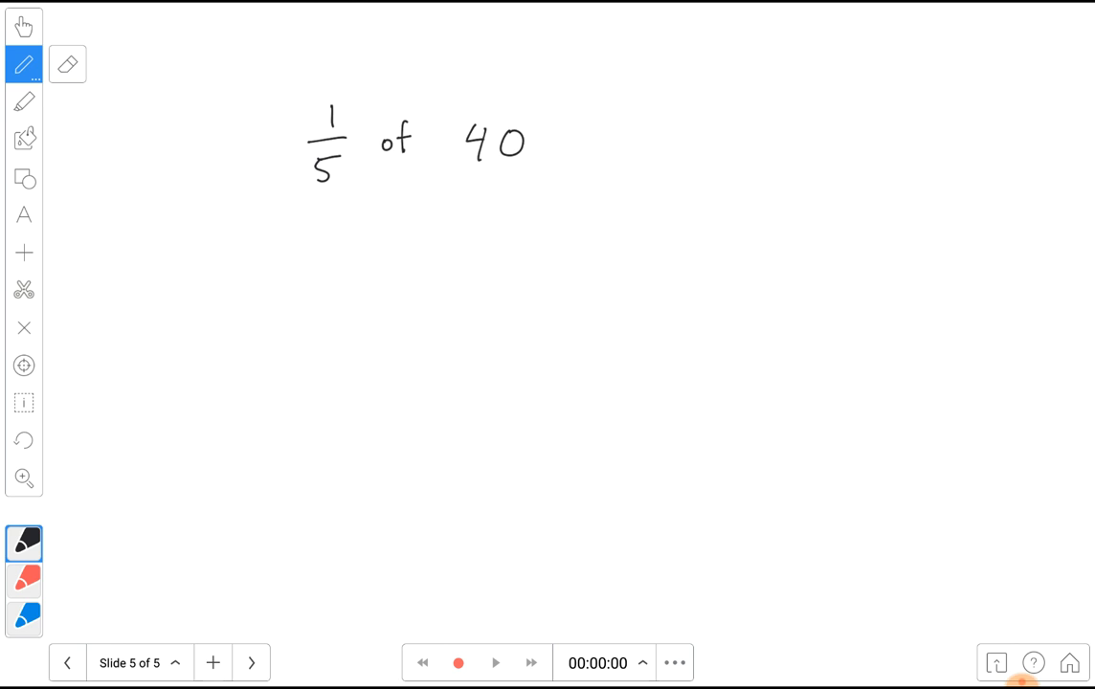
left_click_drag(352, 247, 353, 282)
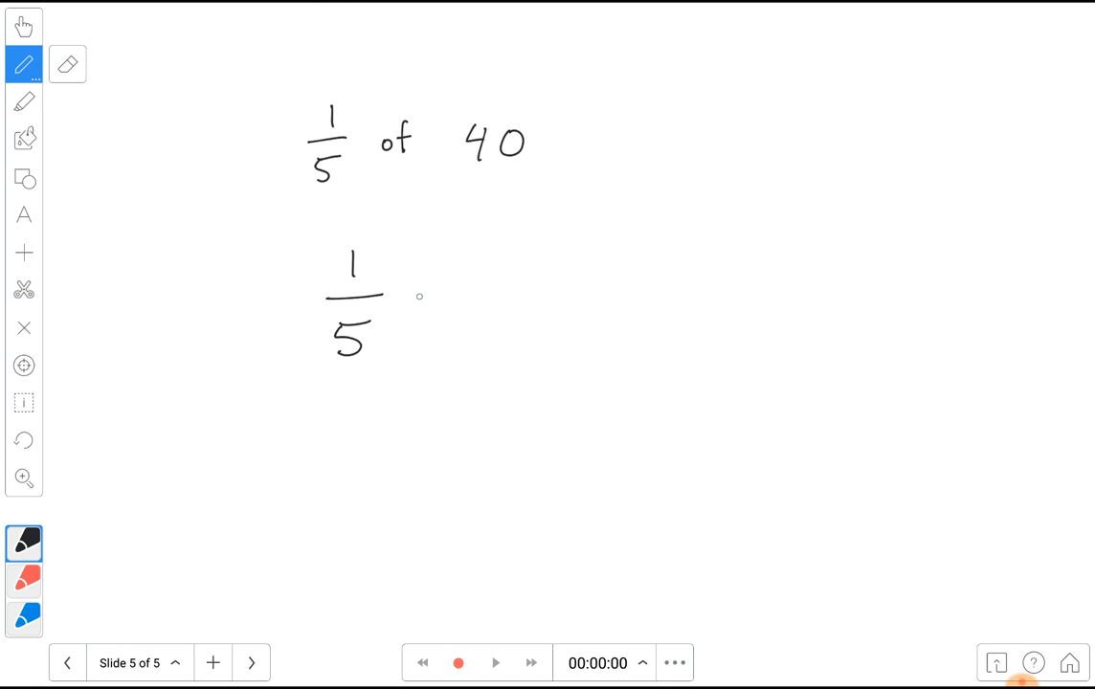
left_click_drag(426, 287, 507, 277)
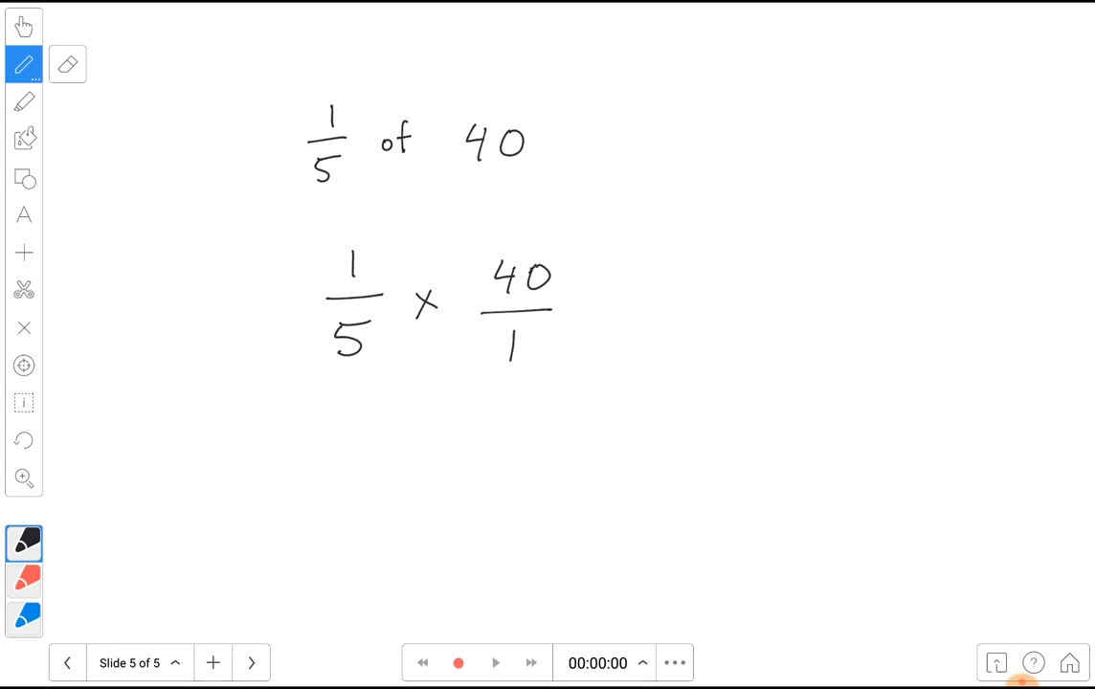
- Cancel 5 into 40 in blue ink, leaving 8, and write '= 8/1'
left_click(23, 617)
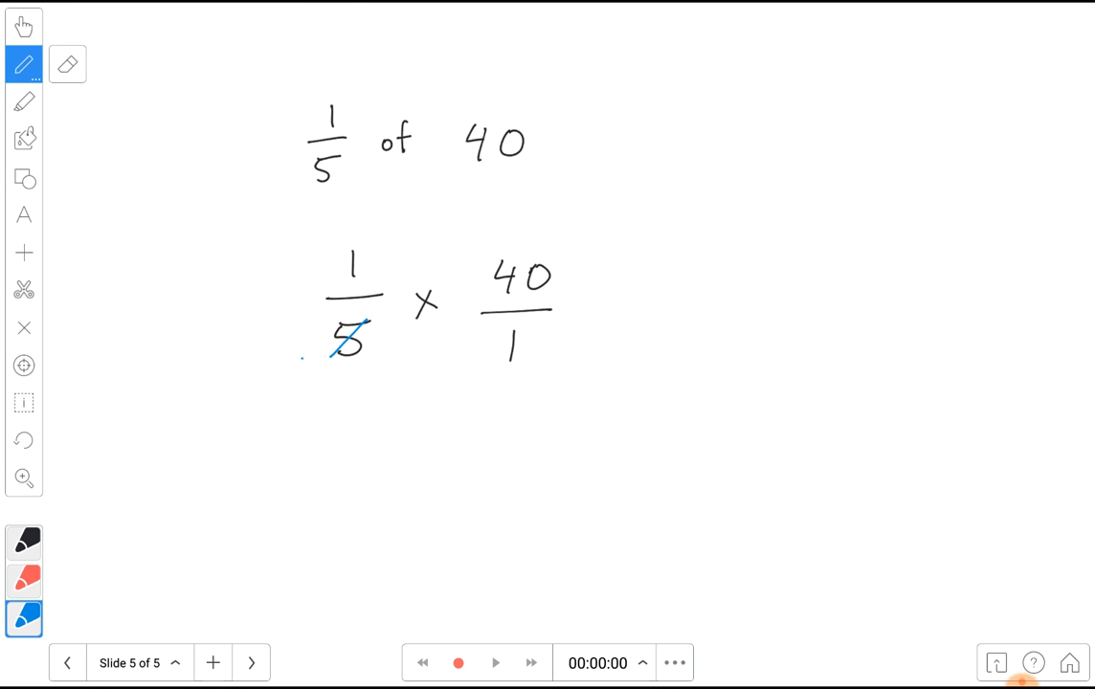
left_click_drag(517, 292, 550, 268)
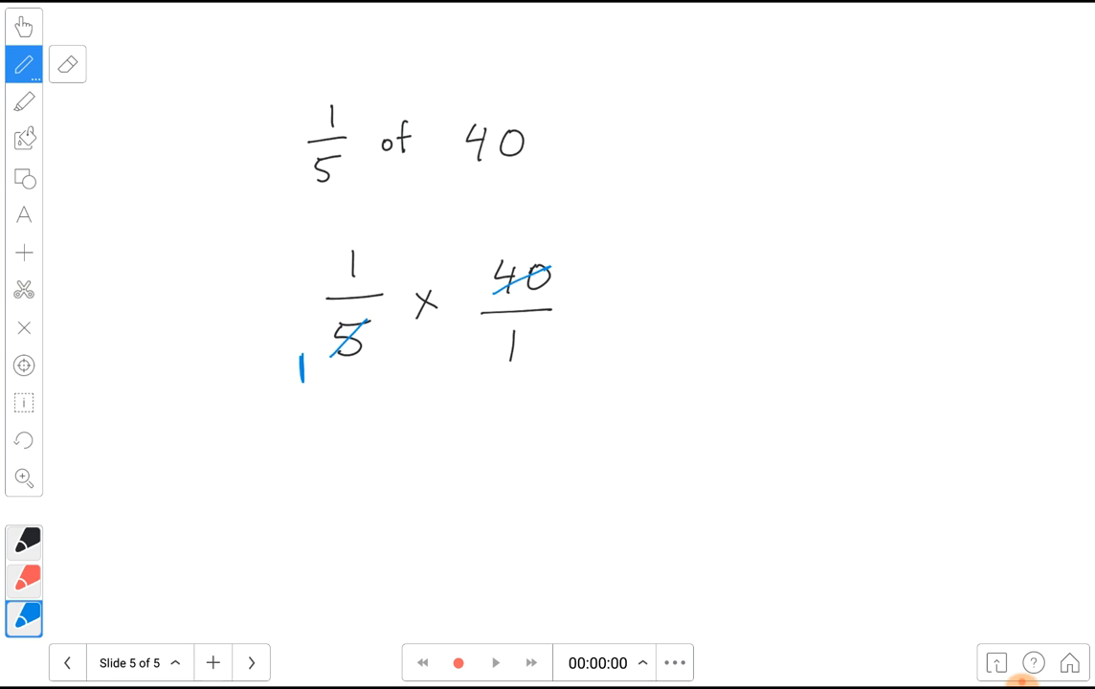
left_click_drag(489, 296, 589, 257)
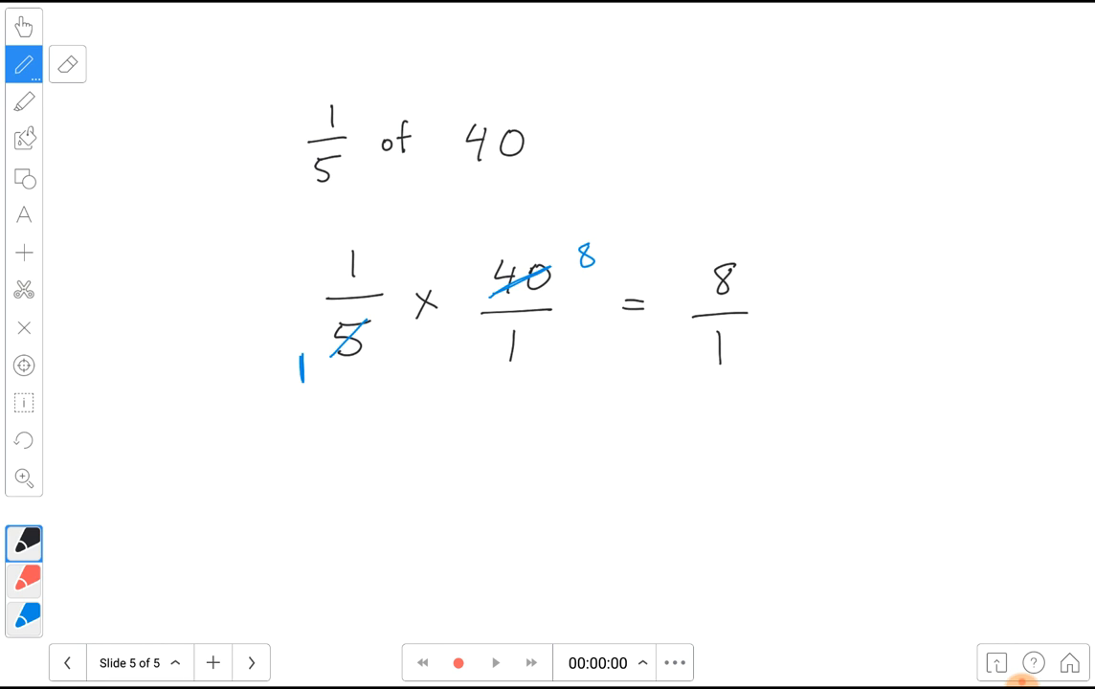
left_click_drag(814, 316, 880, 316)
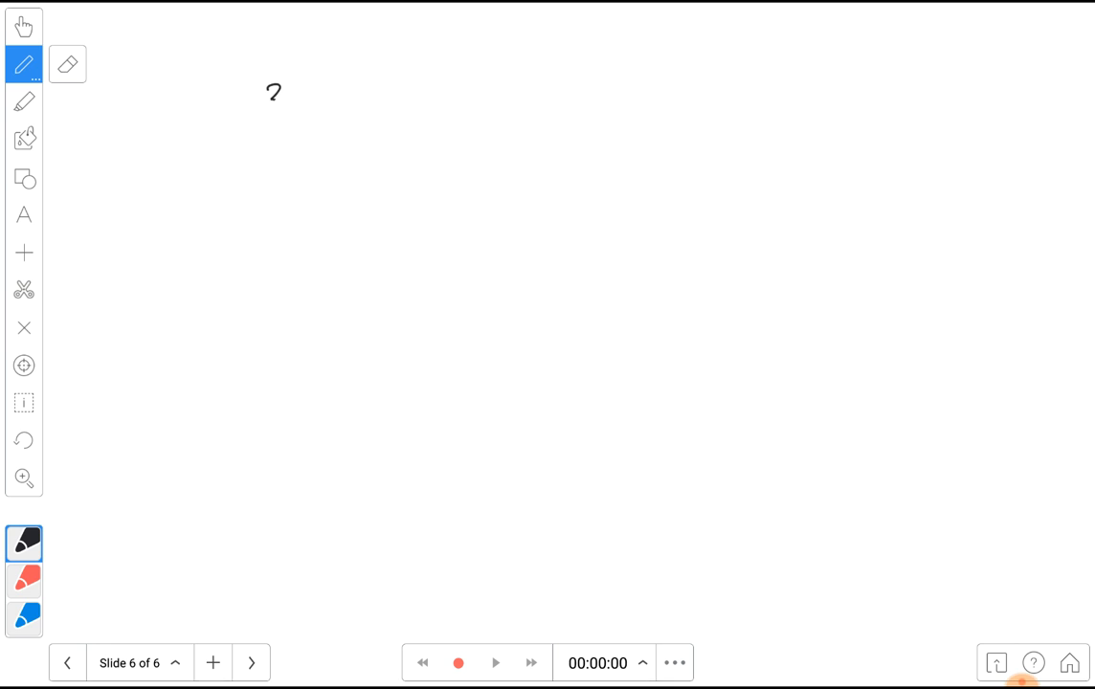
- Write '3/4 of 700' and rewrite it as '3/4 × 700/1'
left_click_drag(272, 101, 273, 177)
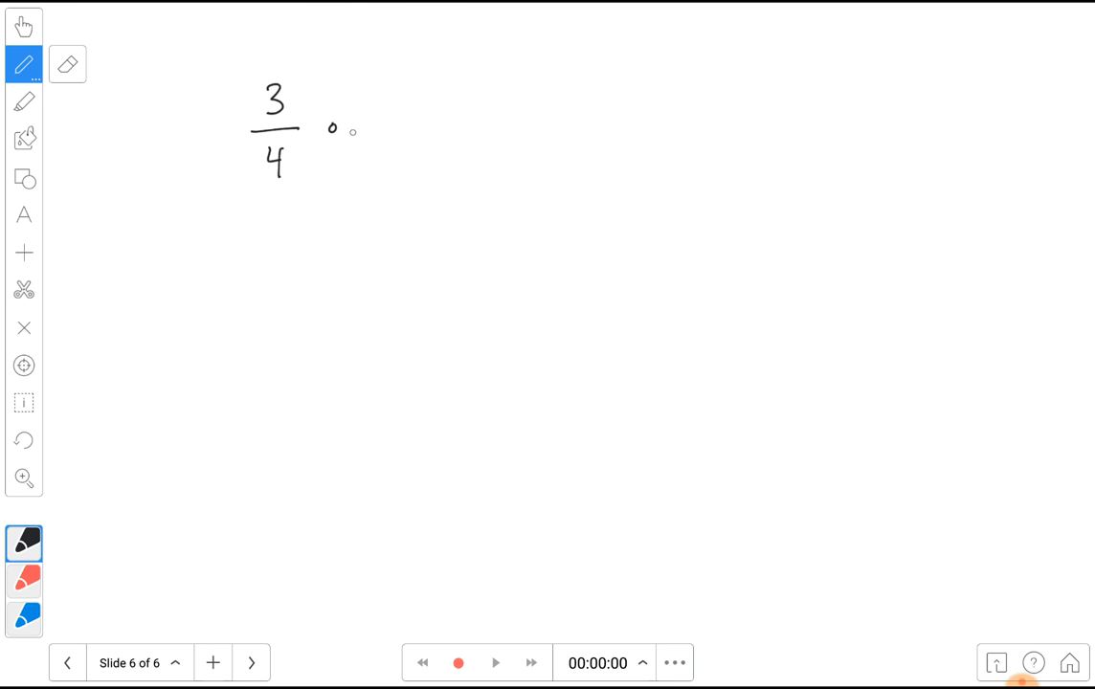
left_click_drag(326, 115, 479, 125)
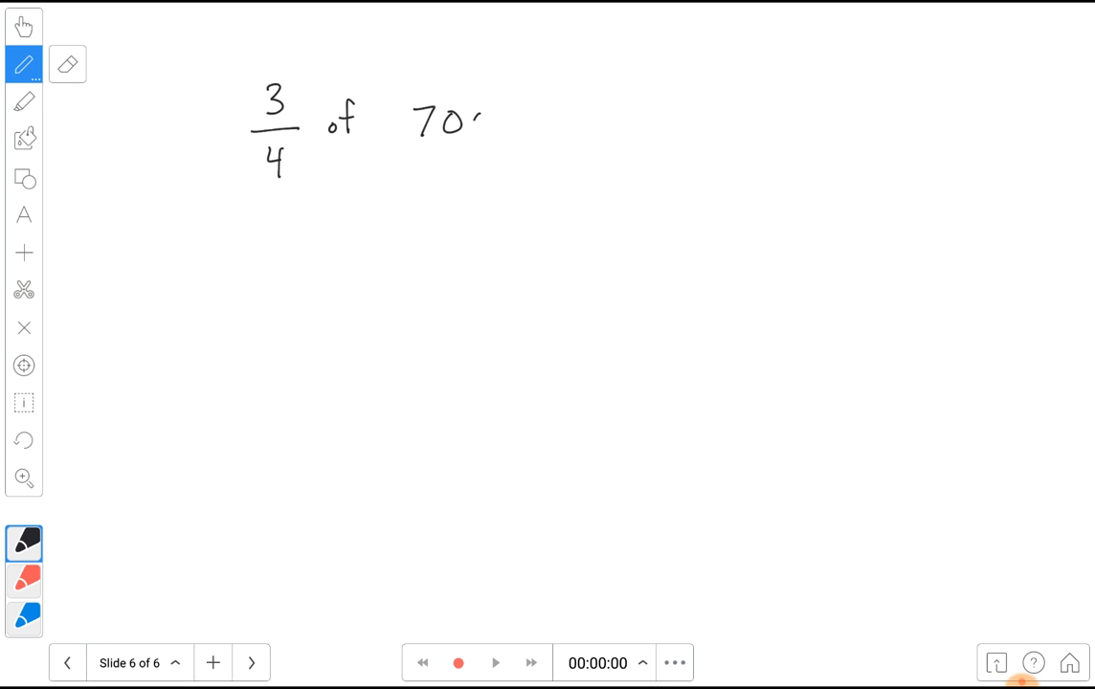
left_click_drag(479, 125, 488, 124)
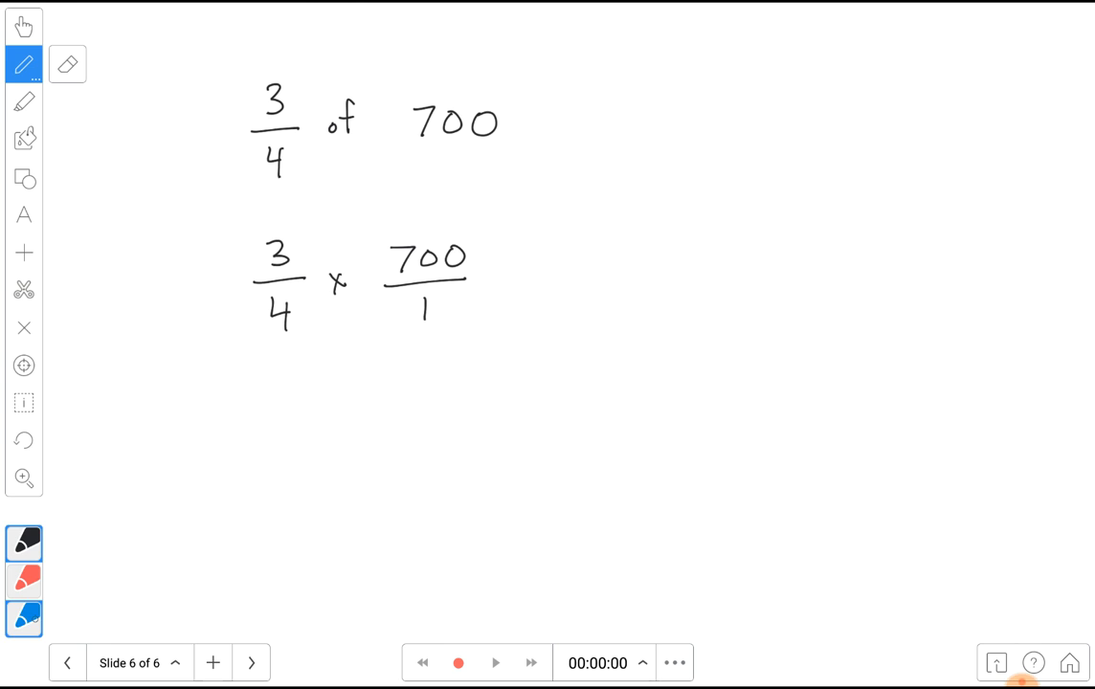
- Cancel the 4 into 700 and write the answer '= 525'
left_click_drag(383, 268, 483, 250)
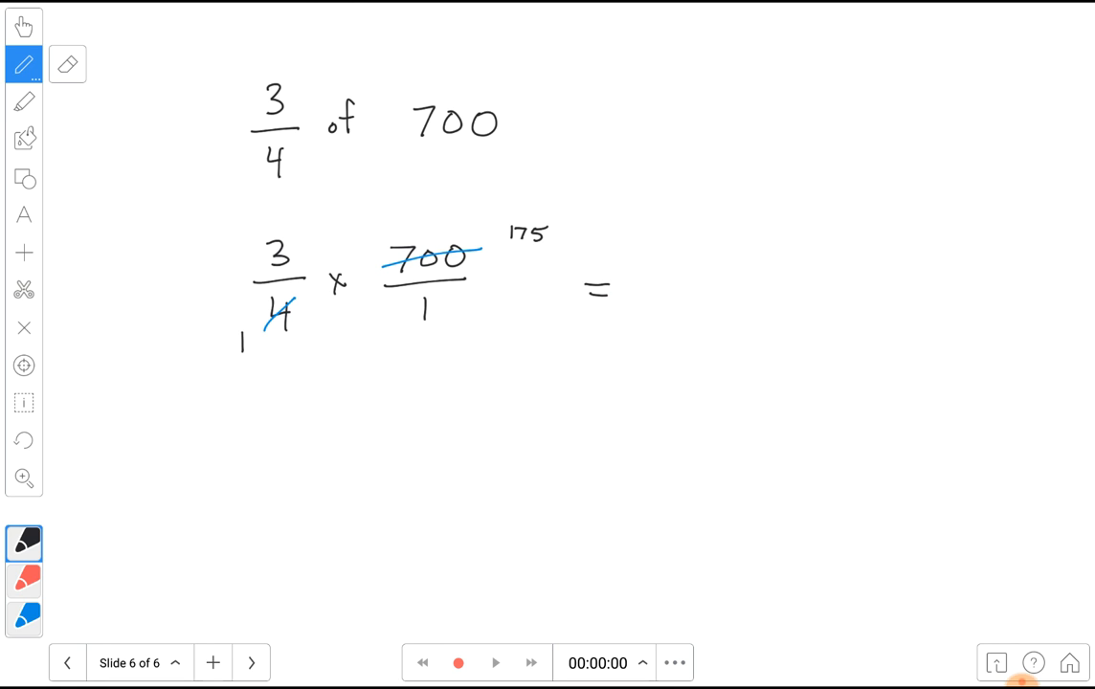
left_click_drag(680, 273, 704, 263)
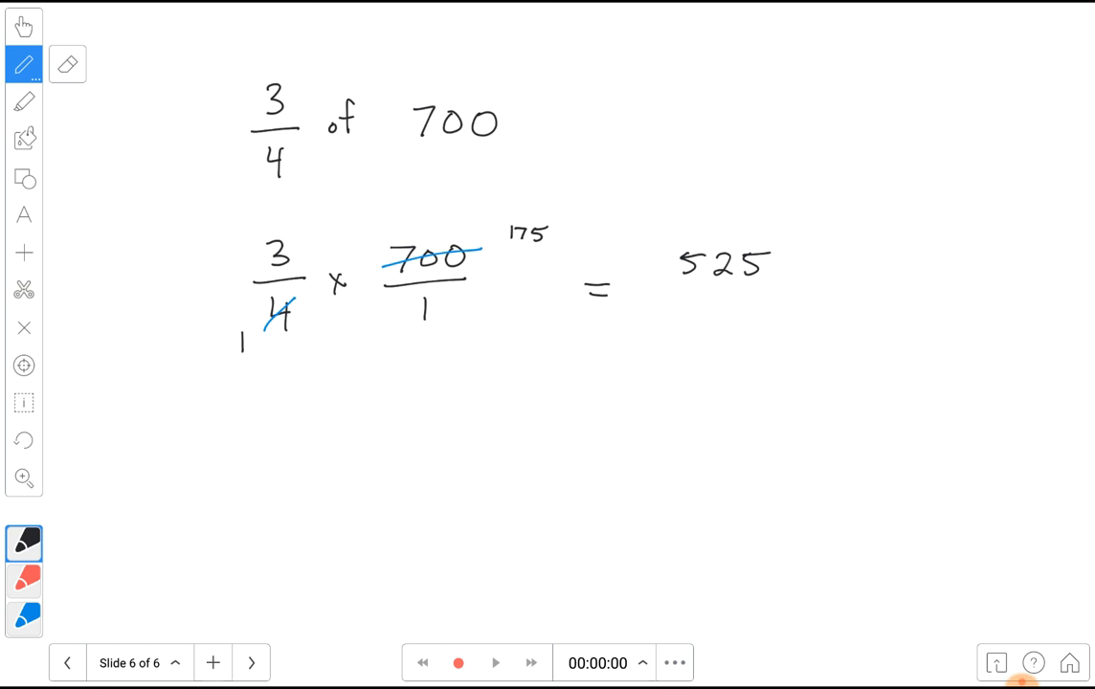
left_click_drag(311, 440, 378, 440)
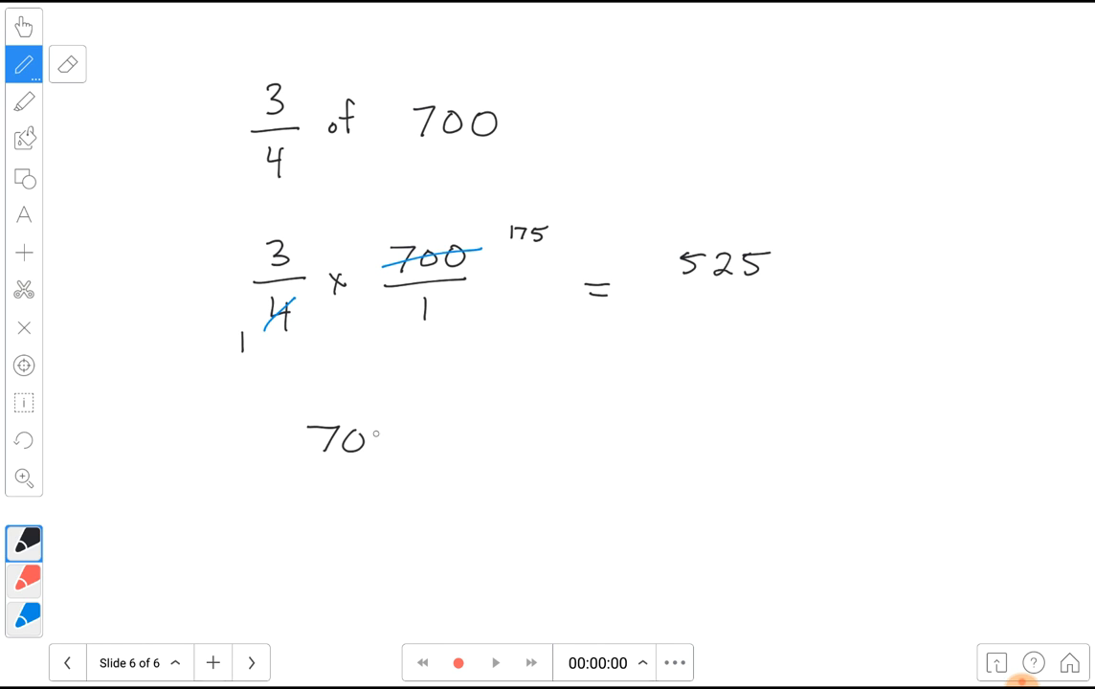
- Write the check '700/4 = 175' and '175 × 3 = 525' below the working
left_click_drag(307, 435, 392, 469)
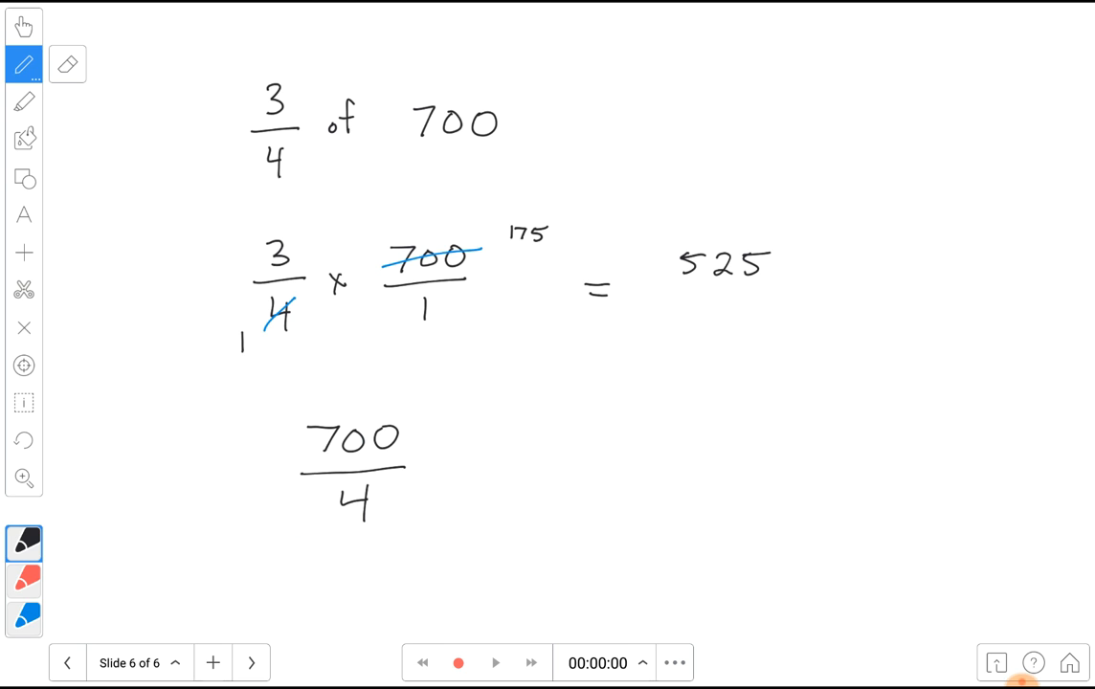
left_click_drag(440, 464, 464, 474)
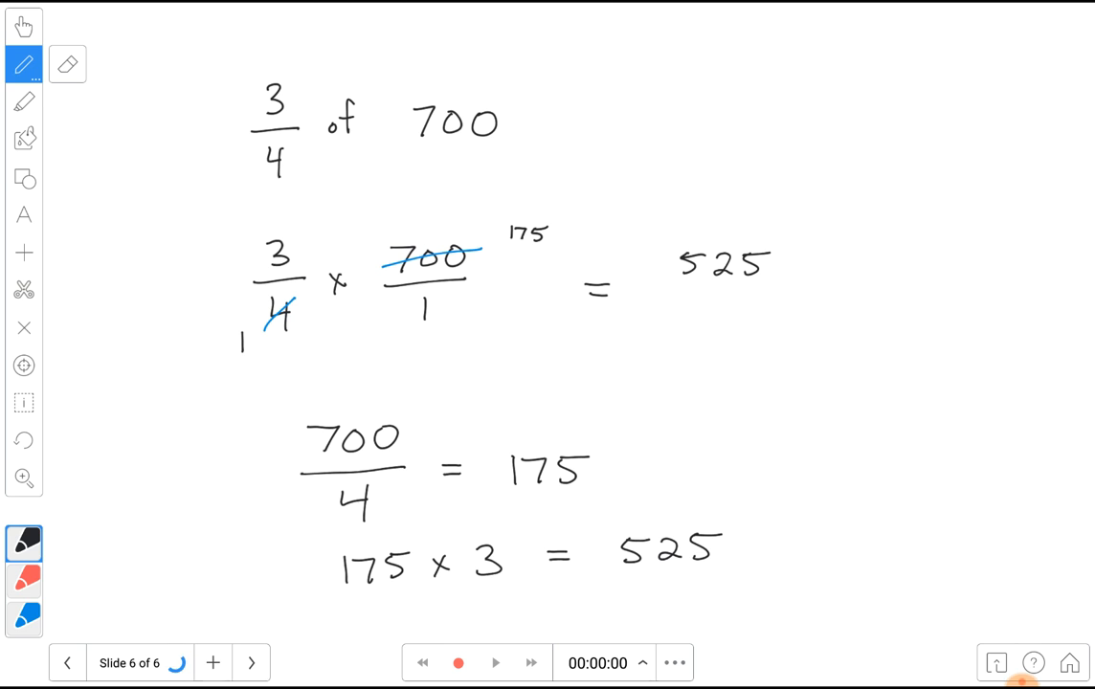
- Add slide 7 and write '5/7 of 21' with '5/7 × 21/1' below
left_click(213, 662)
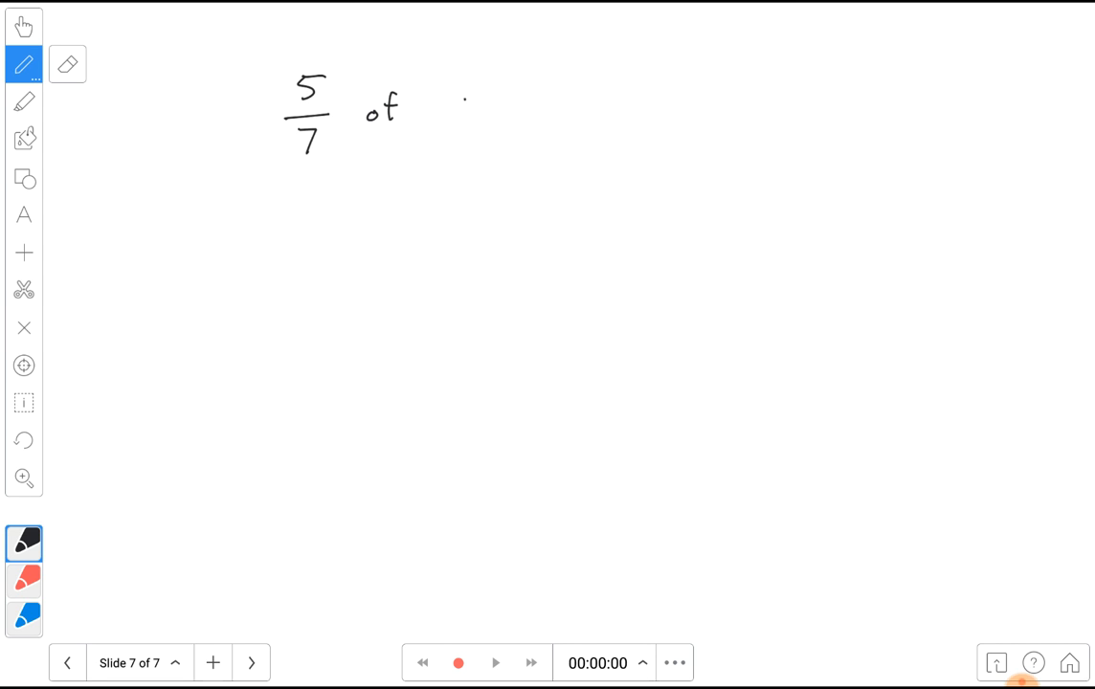
left_click_drag(450, 106, 502, 105)
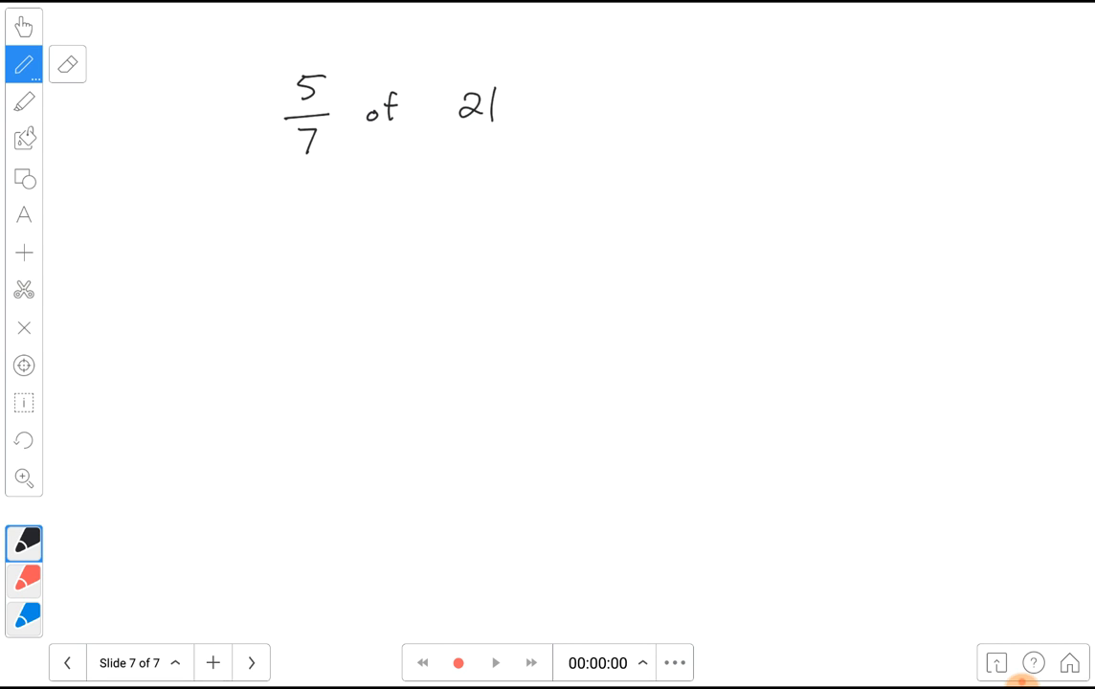
left_click_drag(306, 221, 325, 287)
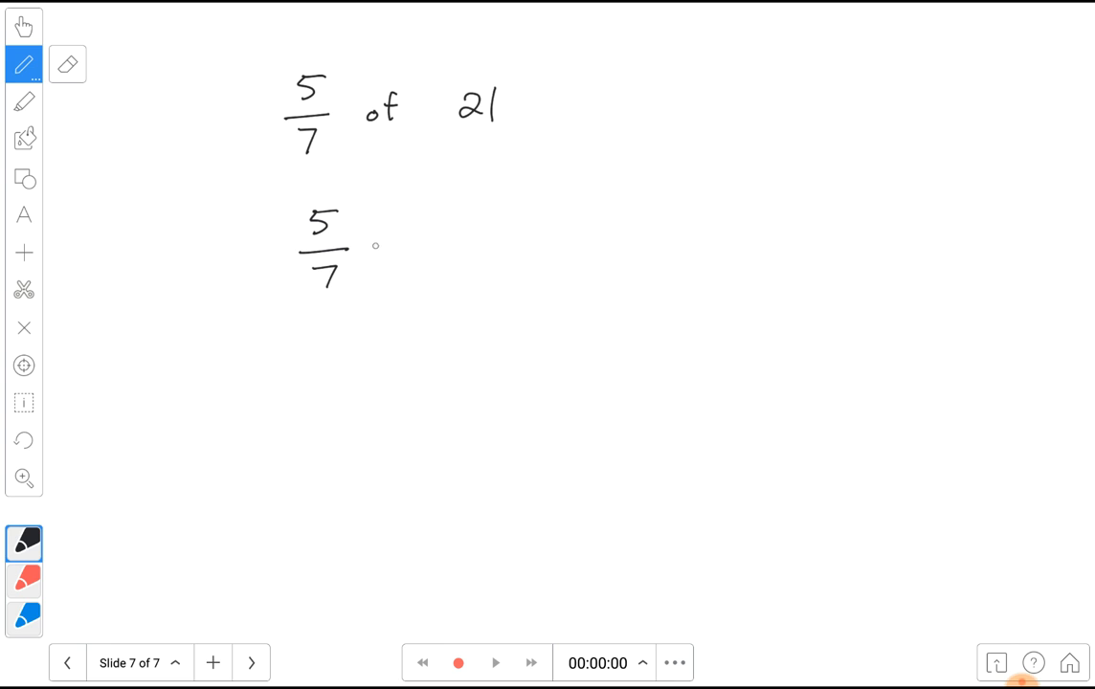
left_click_drag(383, 247, 450, 239)
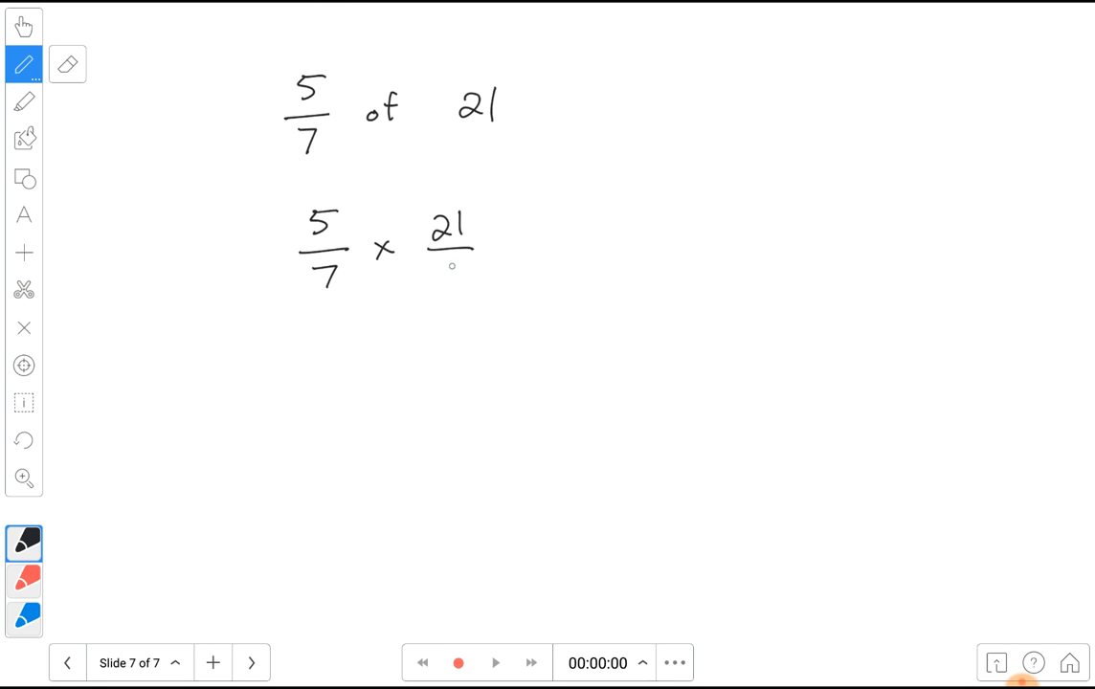
left_click_drag(450, 263, 450, 283)
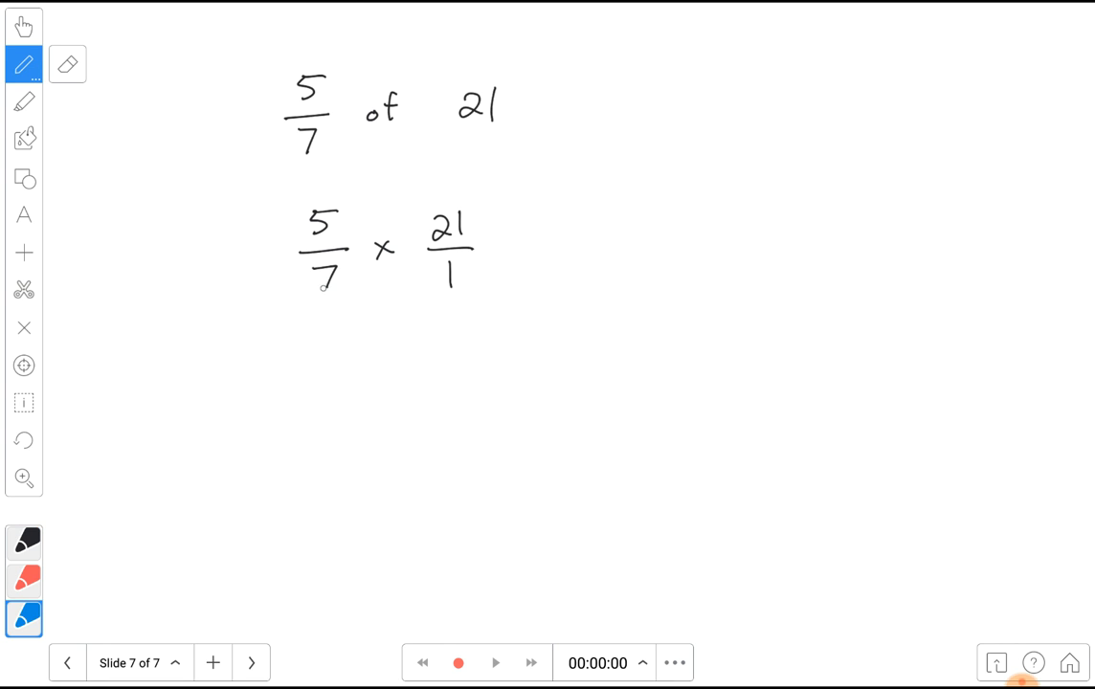
- Cancel 7 into 21, leaving 1 and 3, and write '= 15/1 = 15'
left_click_drag(316, 266, 341, 290)
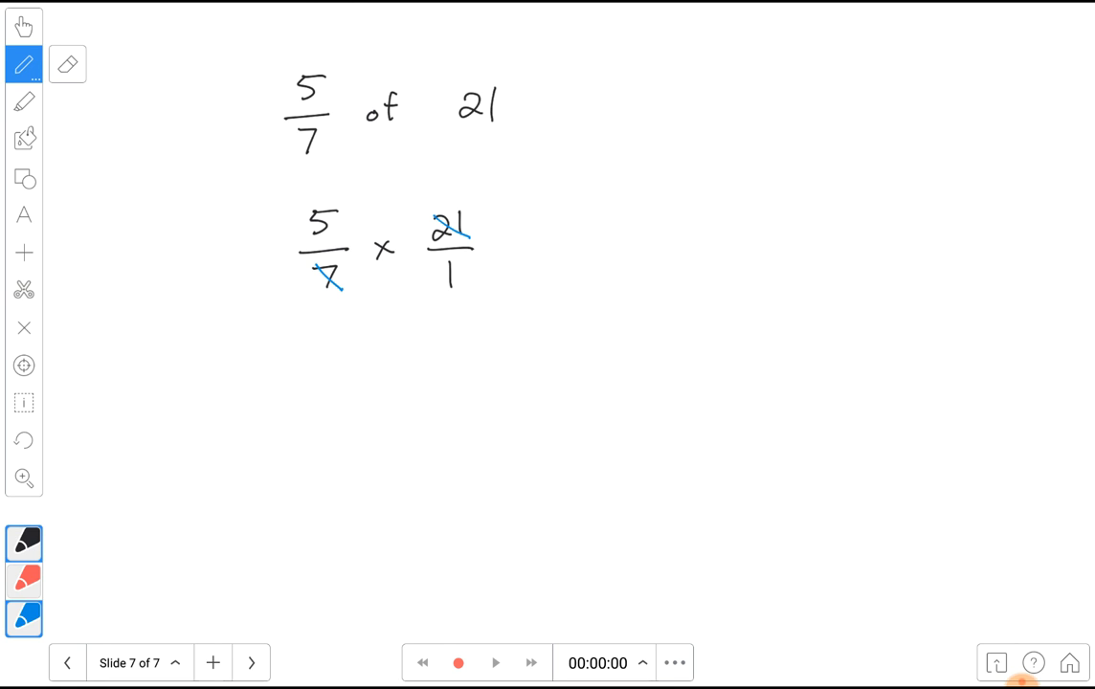
left_click_drag(294, 277, 291, 311)
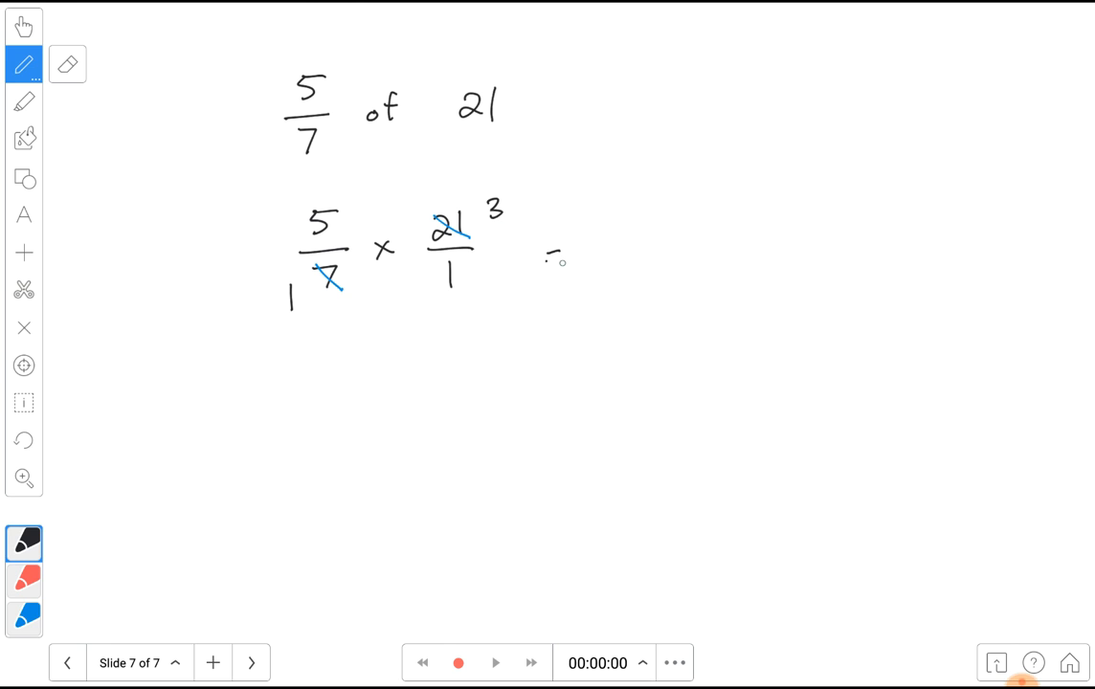
left_click_drag(546, 259, 565, 258)
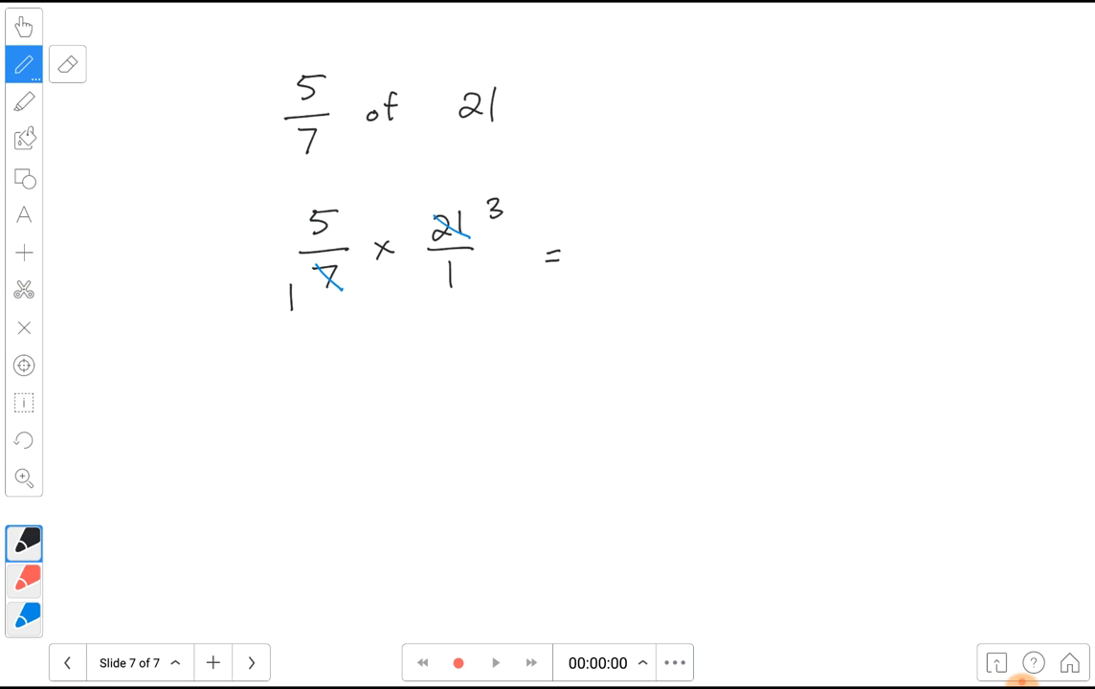
left_click_drag(613, 215, 679, 259)
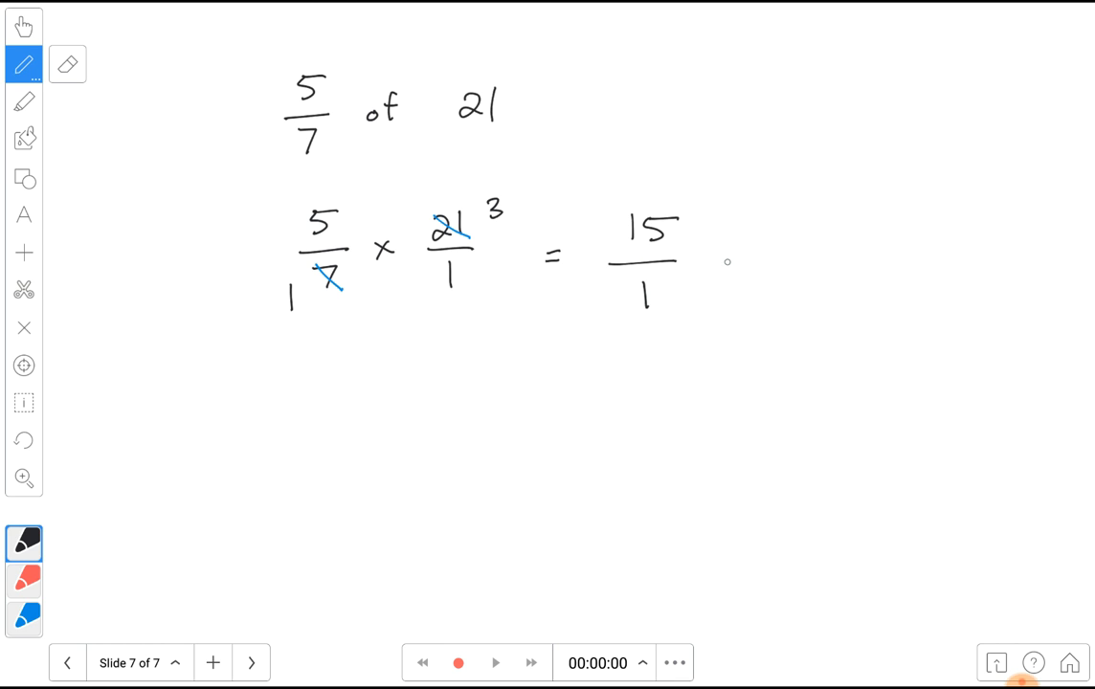
left_click_drag(727, 263, 795, 263)
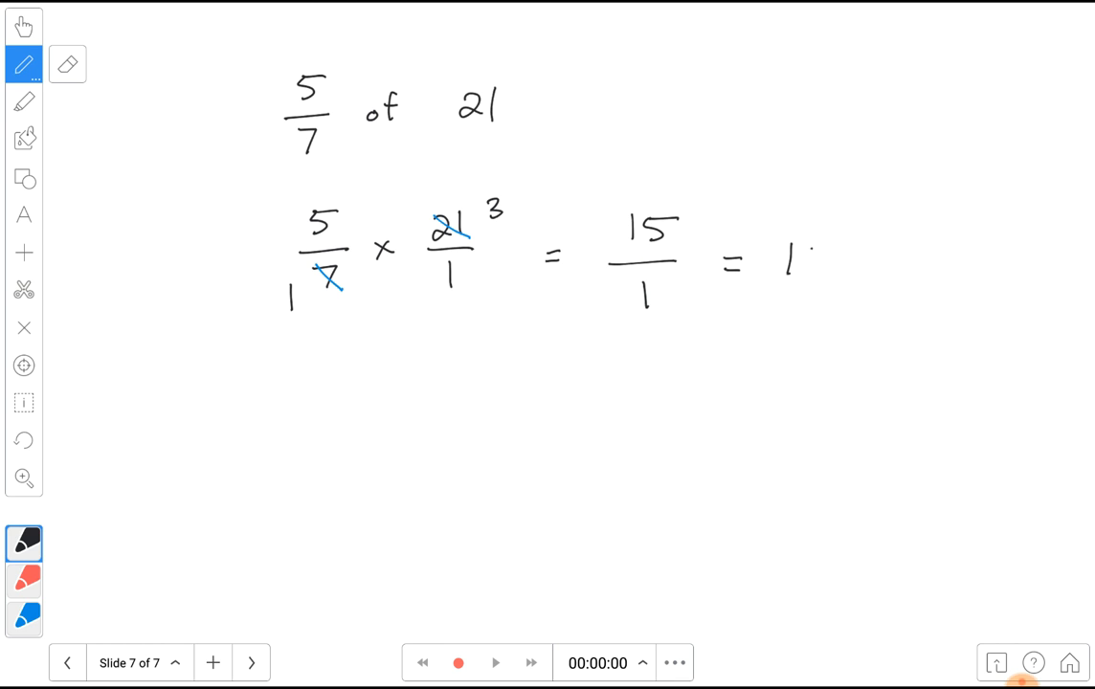